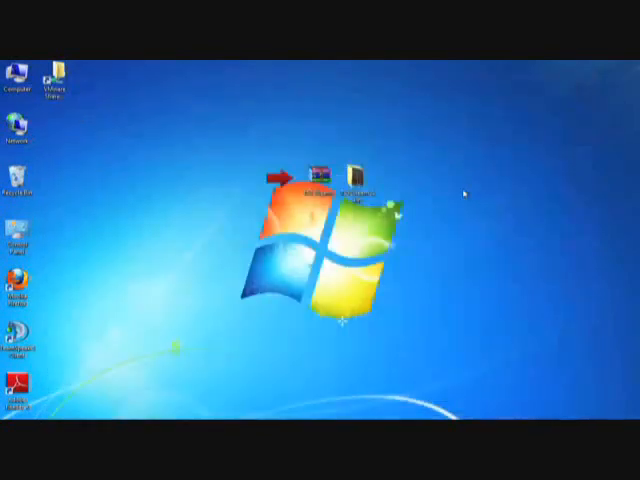
mouse_move(320, 176)
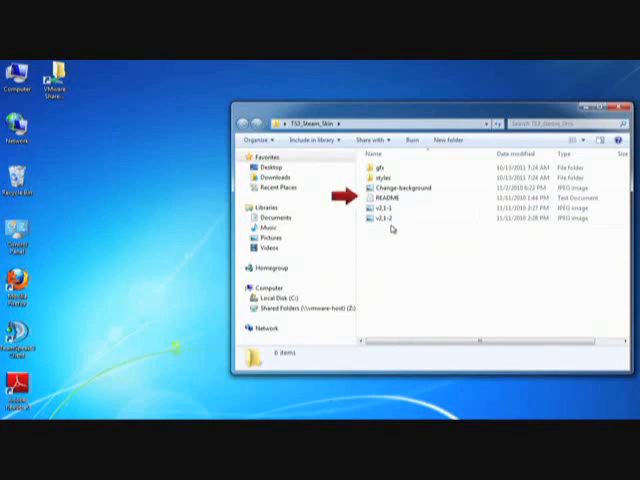
mouse_move(384, 208)
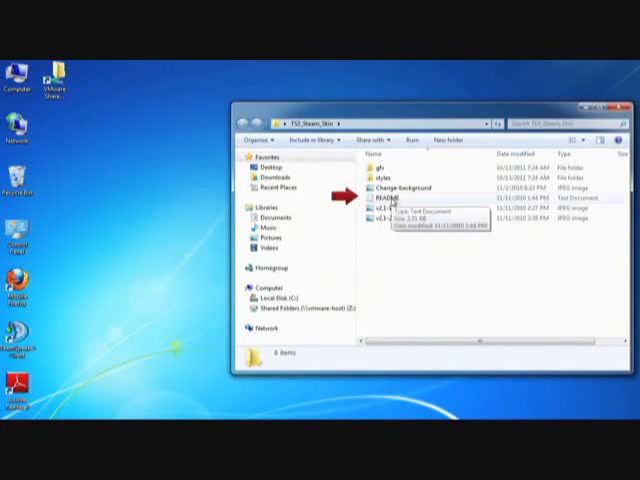
Step: Open the Steam skin's README file to read the install notes
double_click(384, 198)
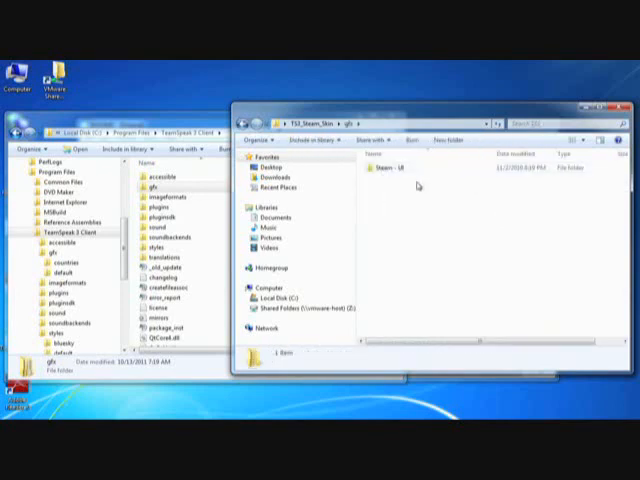
Step: Copy the skin's Steam gfx folder and style files into the TeamSpeak 3 Client folders, granting administrator permission
click(388, 170)
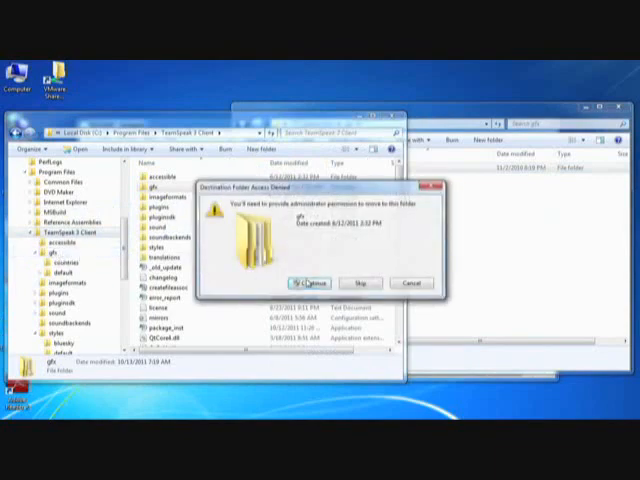
click(312, 282)
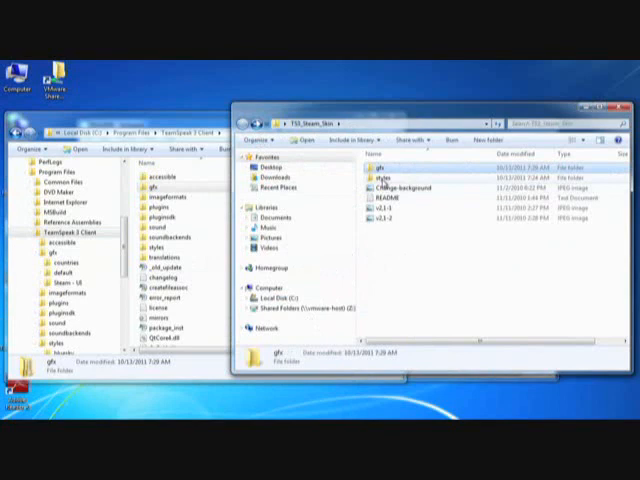
double_click(380, 170)
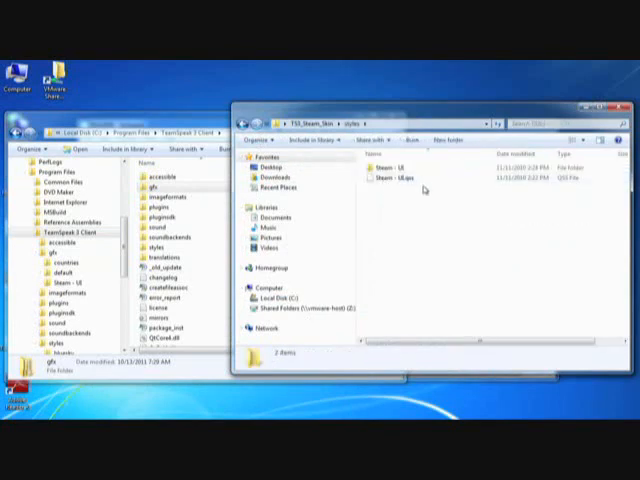
click(390, 166)
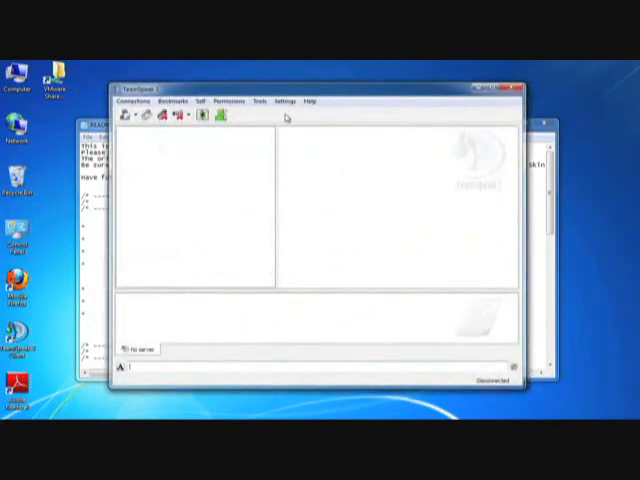
Step: In Options > Design, choose the Steam theme
click(288, 100)
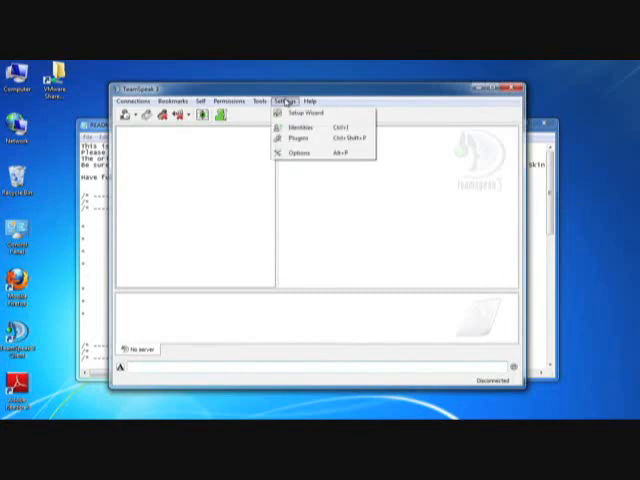
mouse_move(296, 152)
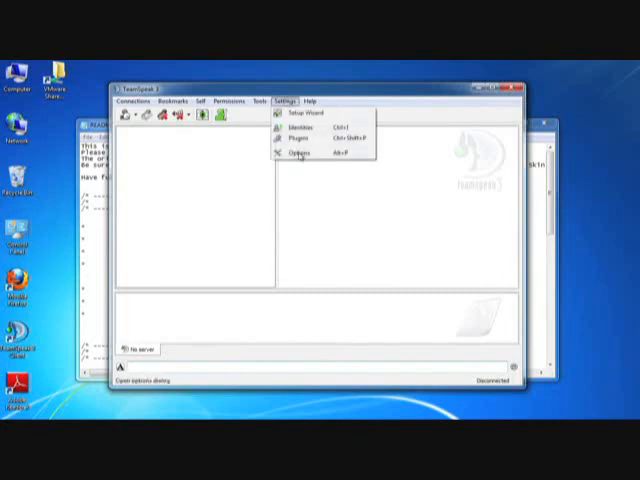
click(296, 152)
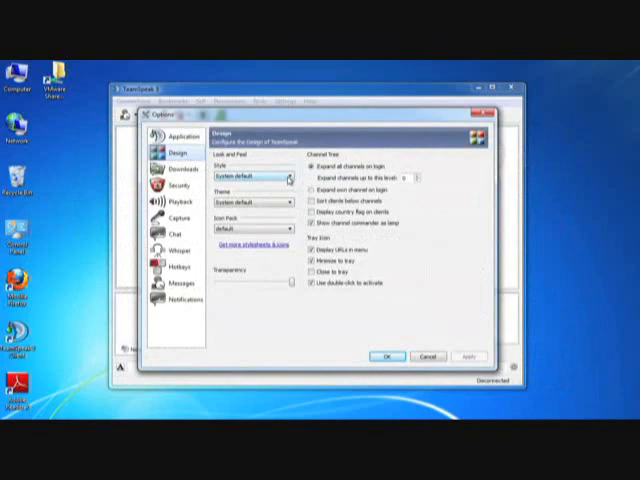
click(288, 176)
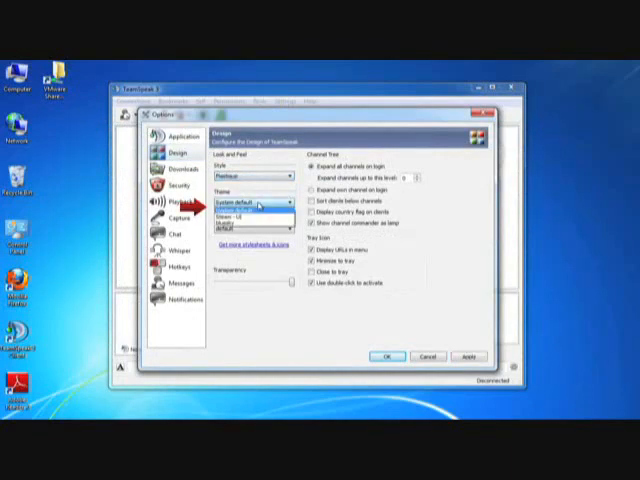
click(256, 208)
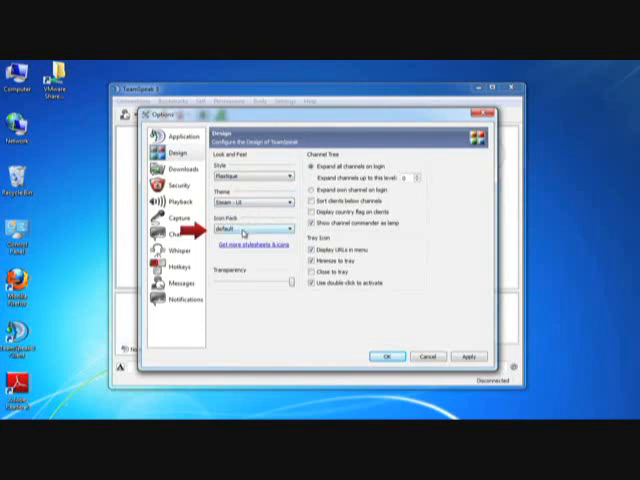
Step: Choose the Steam icon pack, apply the design and acknowledge the change notice
click(284, 228)
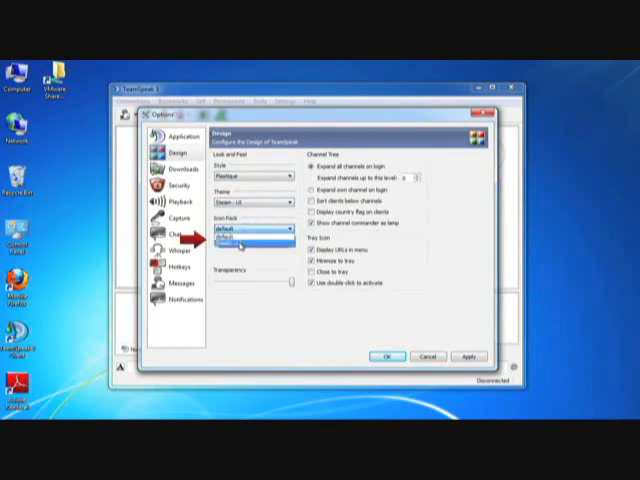
click(250, 236)
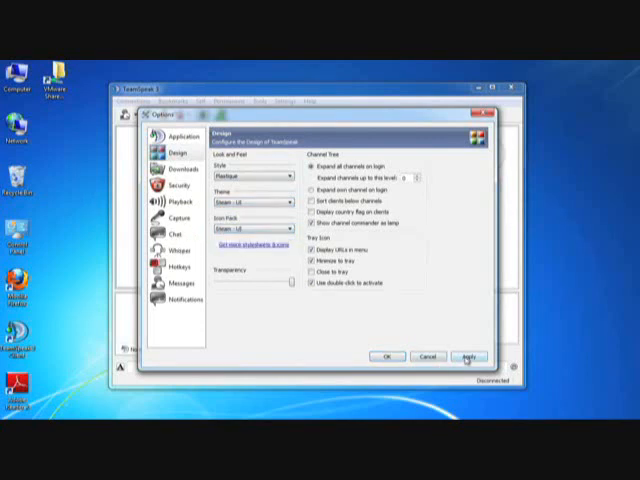
click(458, 356)
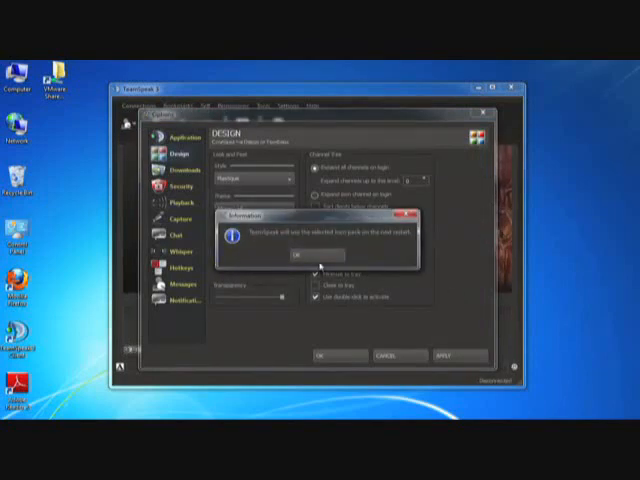
click(296, 252)
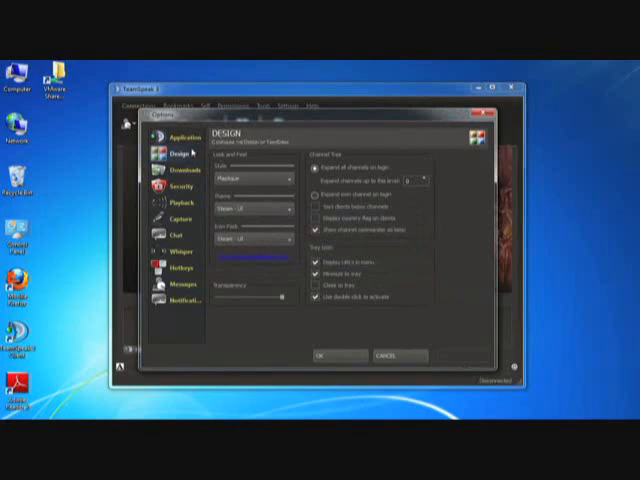
mouse_move(332, 358)
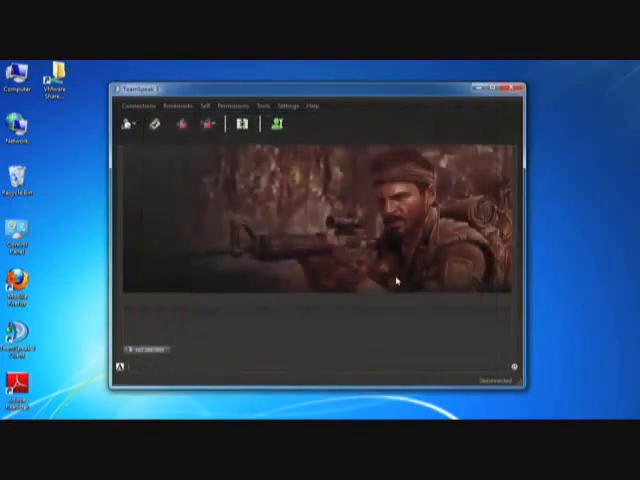
mouse_move(256, 336)
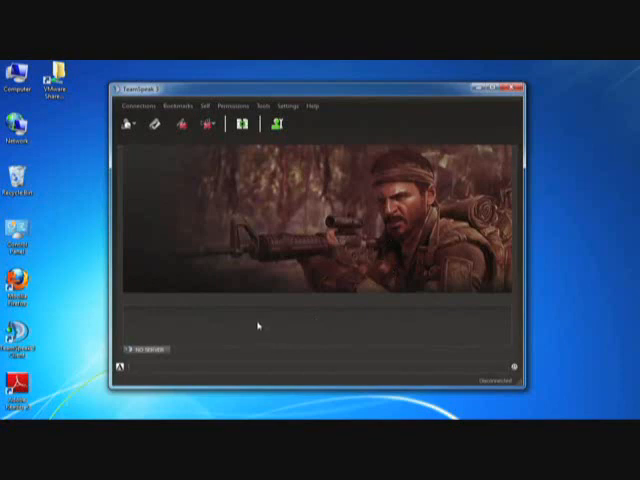
mouse_move(204, 176)
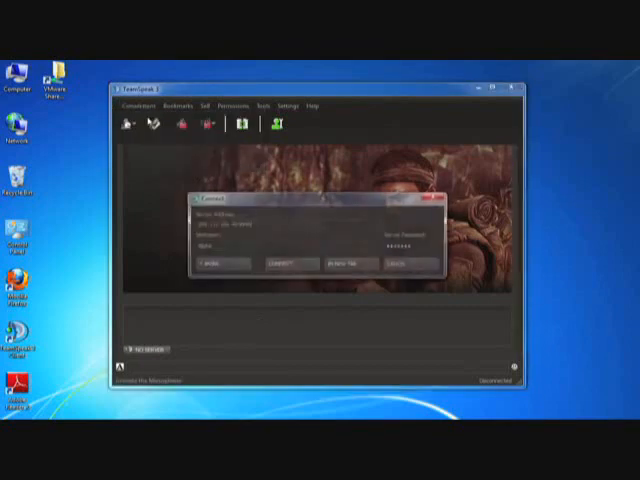
Step: Connect to the server from the Connect dialog so its channels show in the Steam look
click(280, 264)
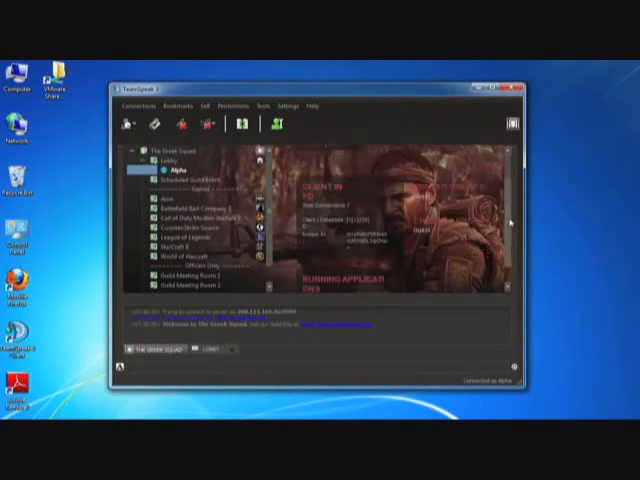
click(168, 168)
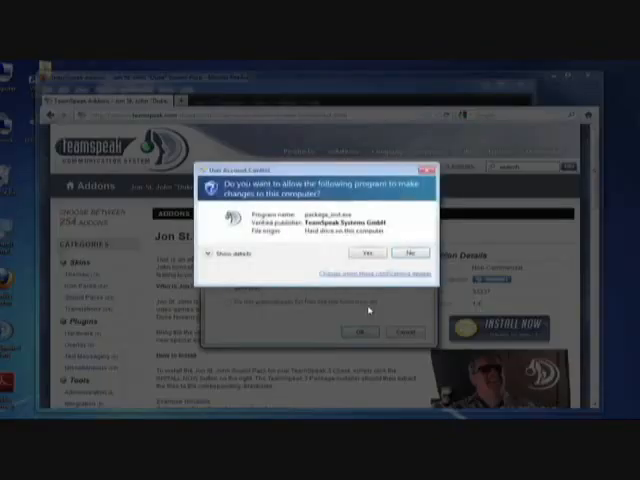
Step: Allow the Add-on Installer to run, install the Duke sound pack and dismiss the success notice
click(376, 252)
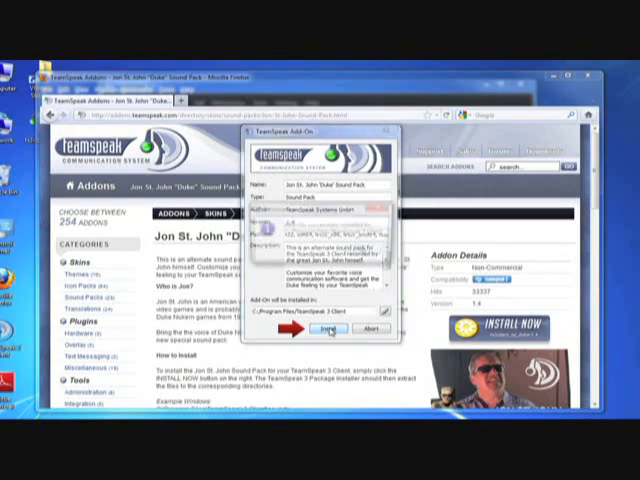
click(324, 328)
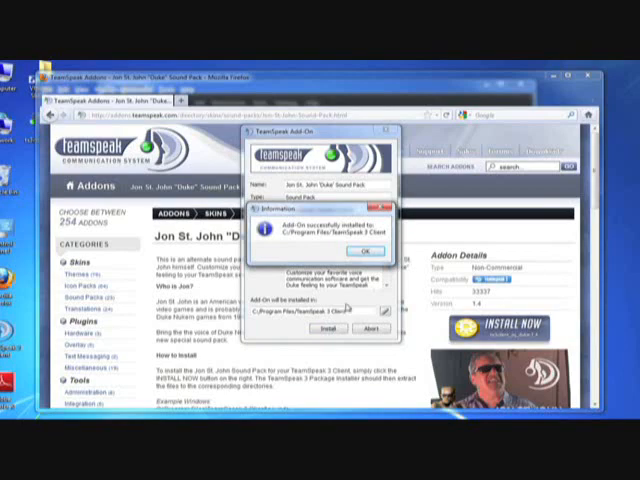
click(368, 250)
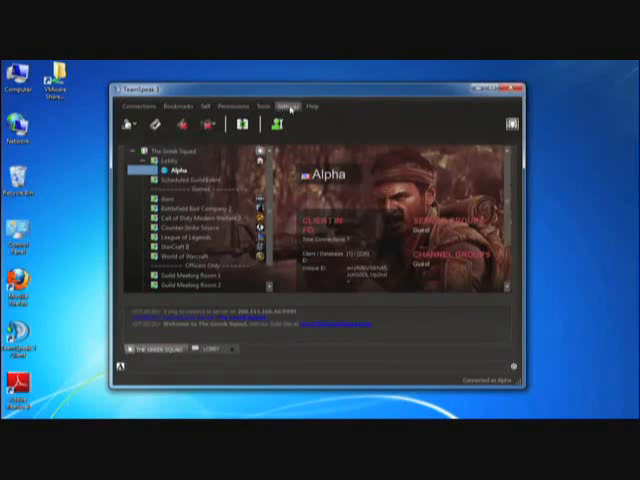
click(286, 104)
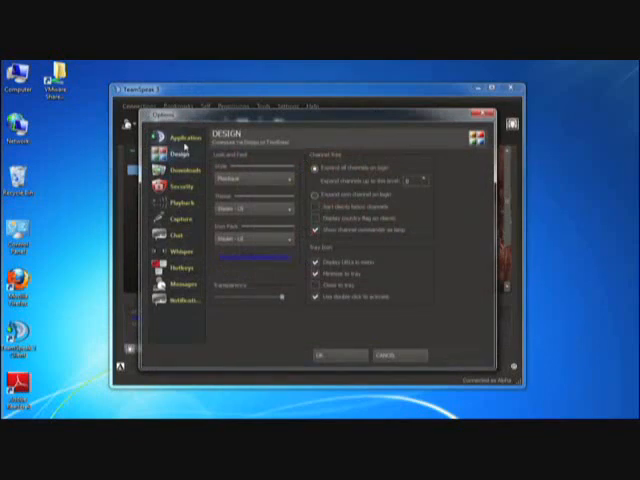
click(180, 136)
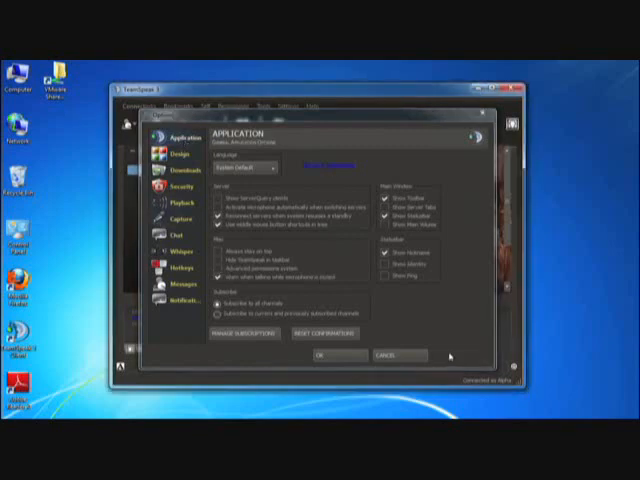
mouse_move(302, 118)
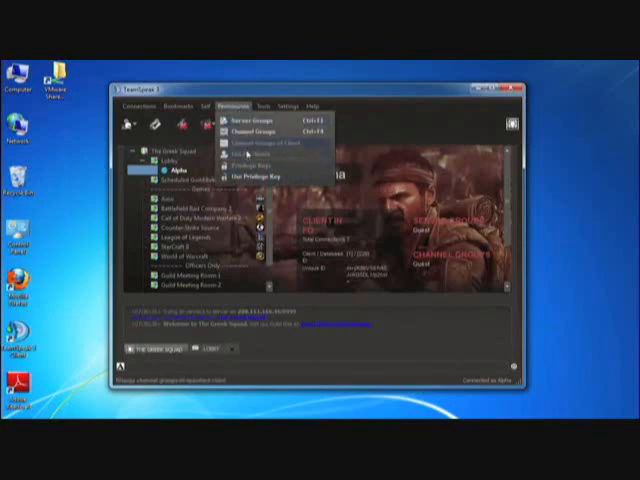
Step: Look through the menus, then reopen Settings > Options at the Application page
click(288, 108)
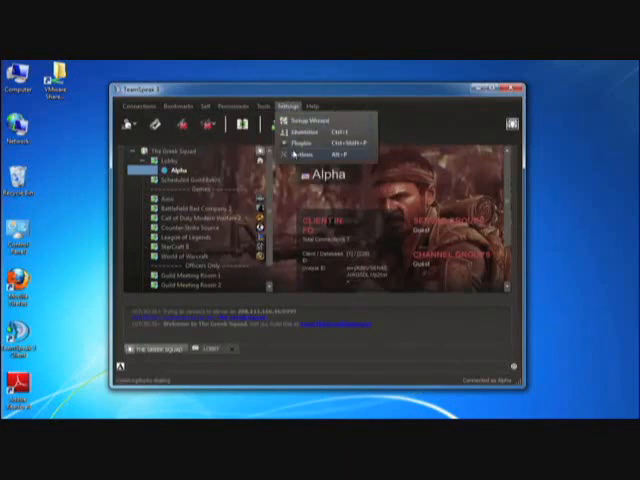
click(304, 122)
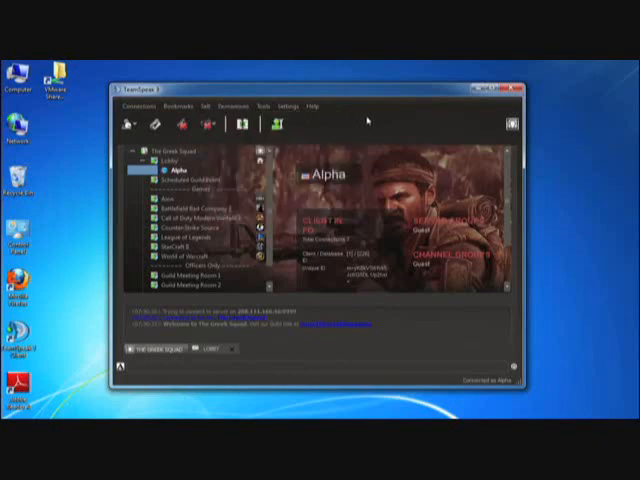
click(288, 104)
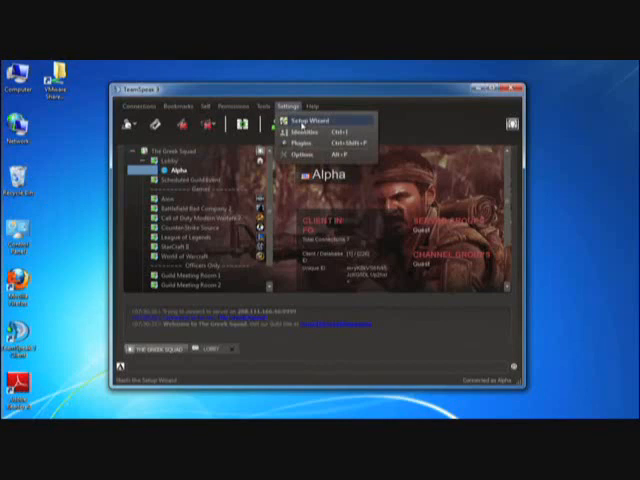
click(310, 140)
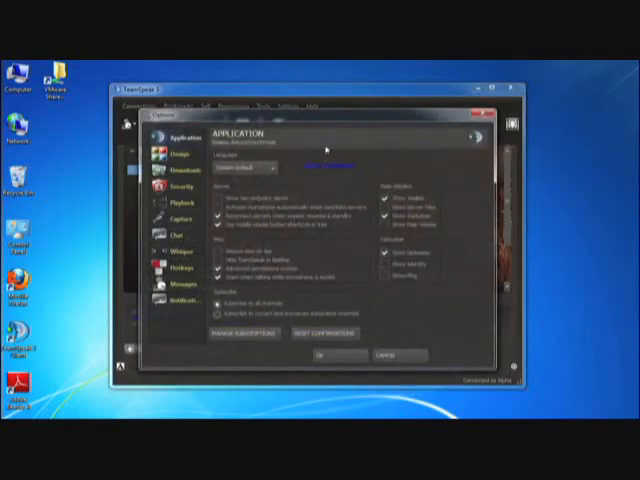
mouse_move(420, 178)
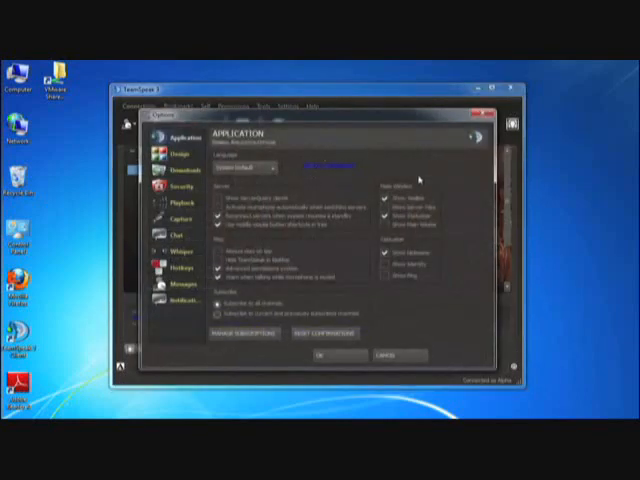
mouse_move(398, 166)
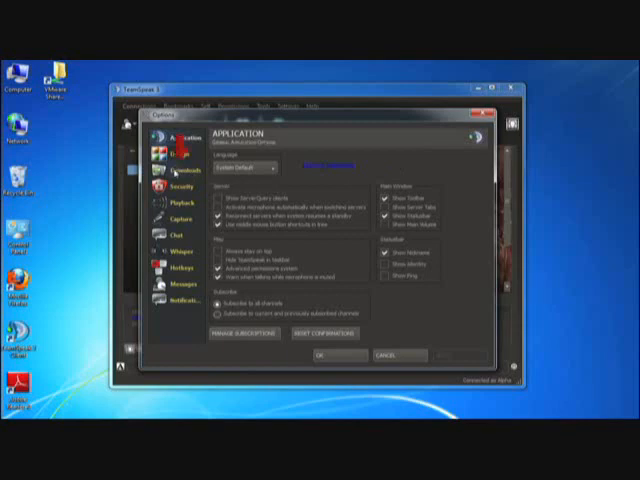
Step: On the Downloads page set the download folder option and browse for a folder, then move to Security
click(178, 178)
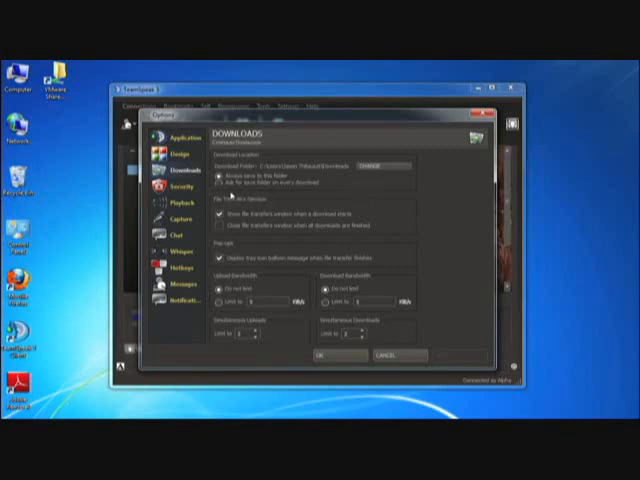
click(224, 184)
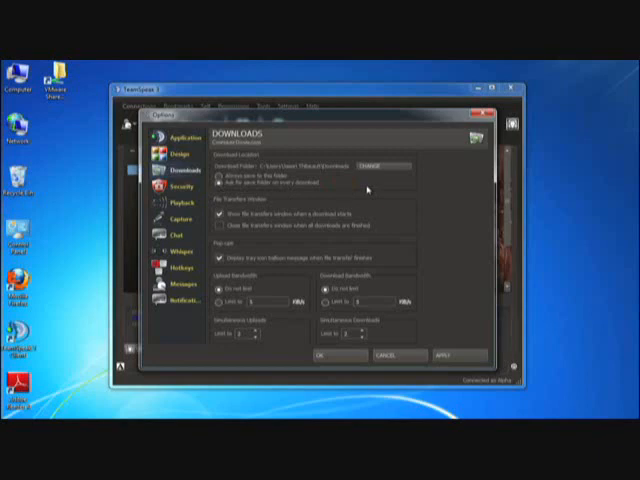
mouse_move(368, 188)
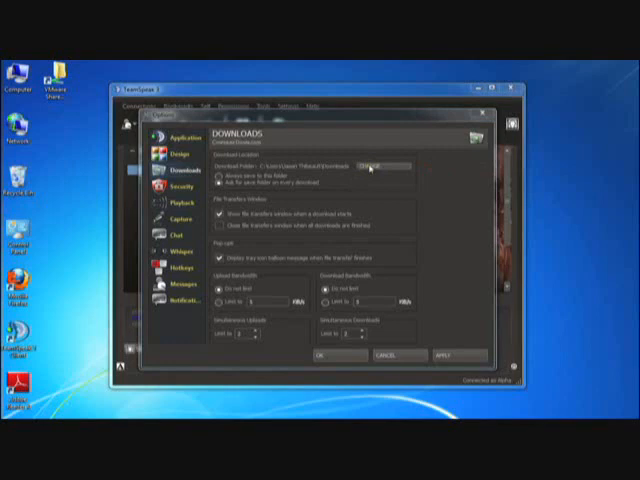
click(372, 164)
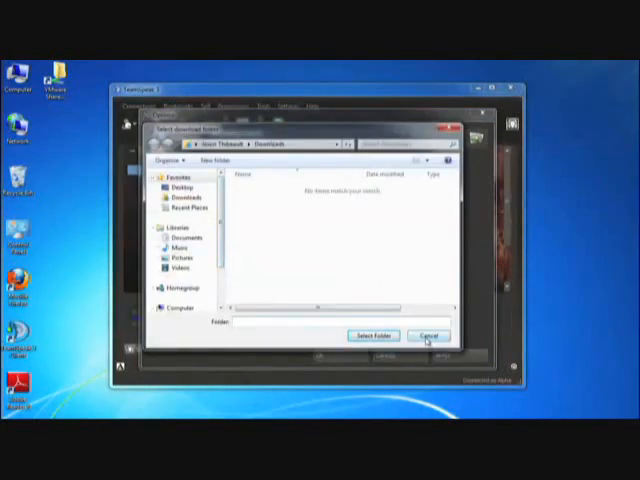
click(428, 336)
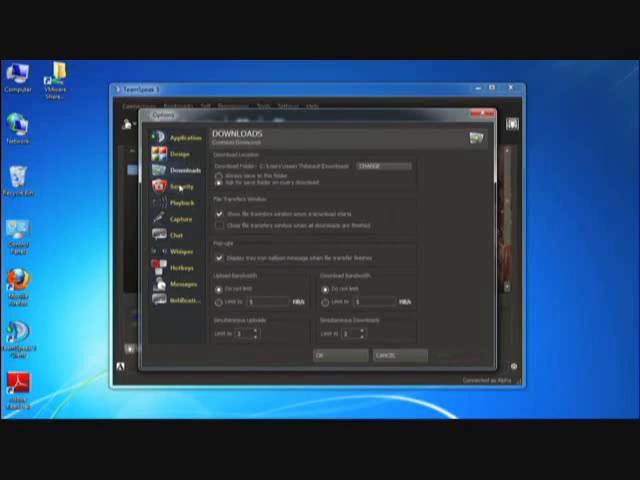
mouse_move(404, 232)
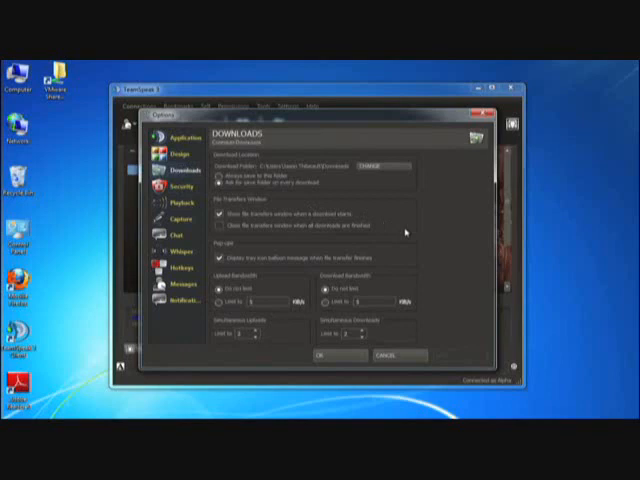
mouse_move(410, 236)
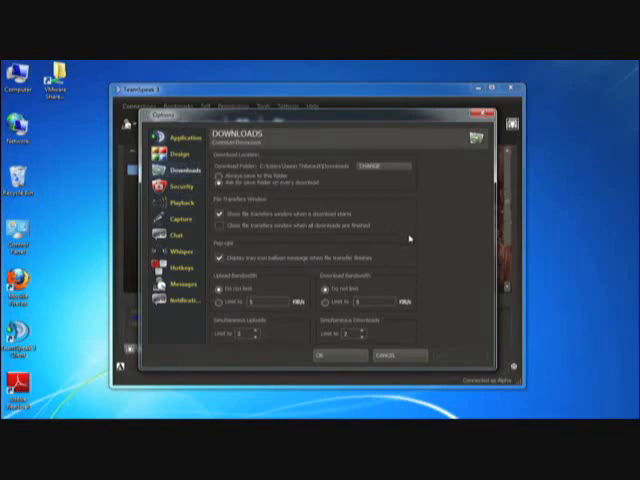
mouse_move(412, 238)
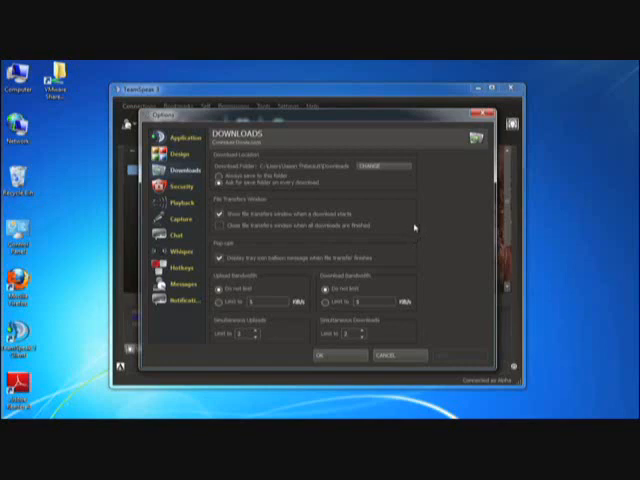
mouse_move(198, 192)
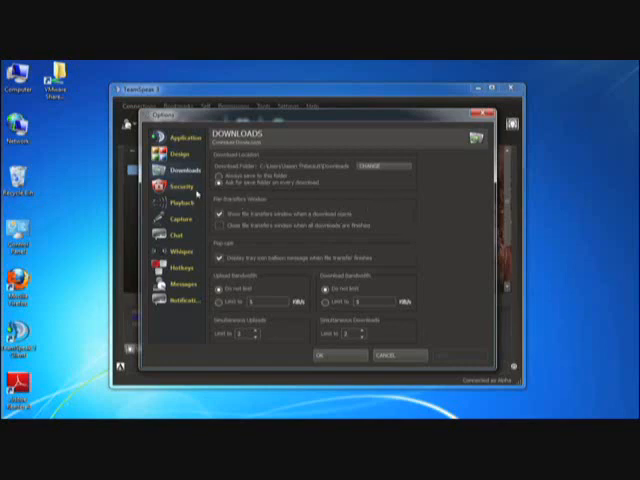
click(176, 186)
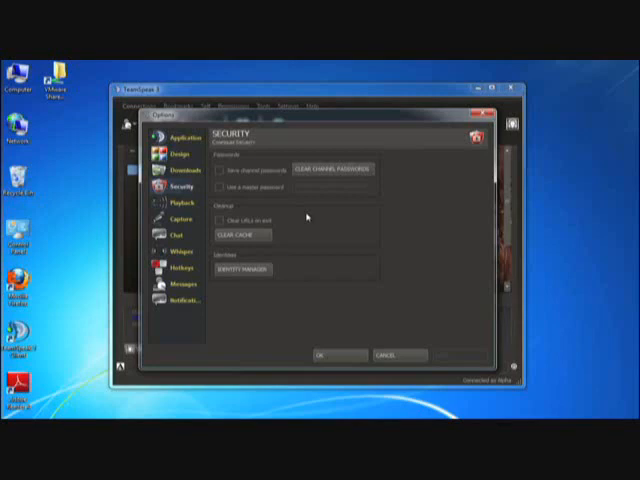
mouse_move(304, 216)
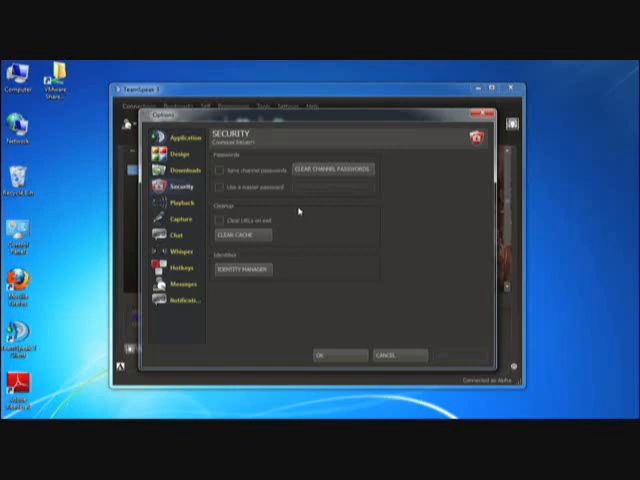
mouse_move(290, 212)
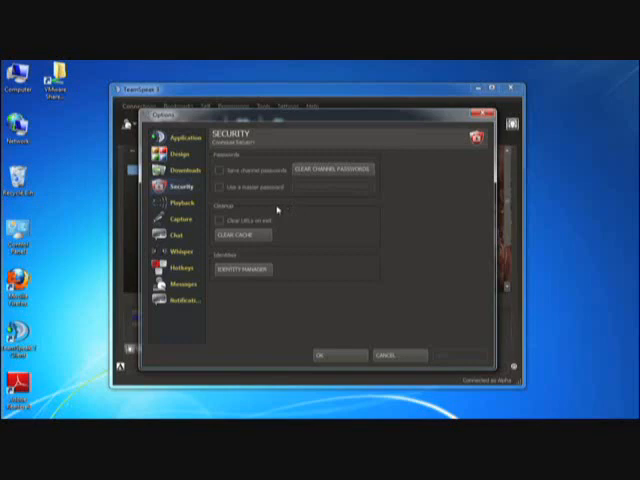
Step: Turn on 'Save channel passwords', accept the warning and apply the change
click(218, 170)
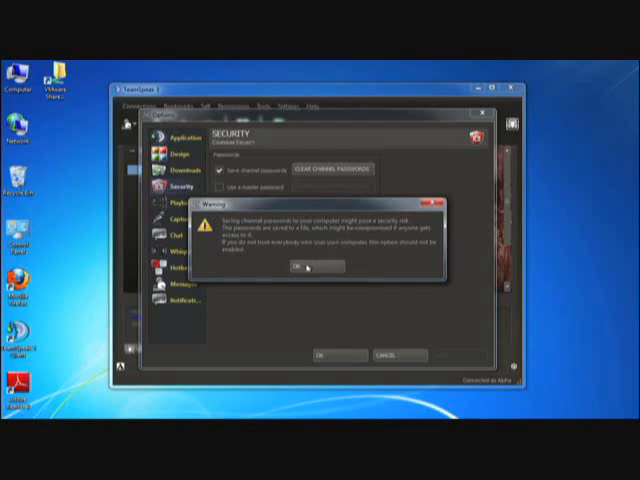
click(306, 268)
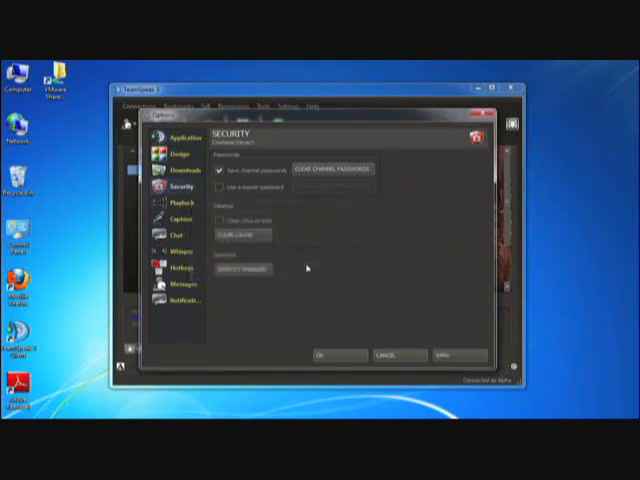
mouse_move(360, 204)
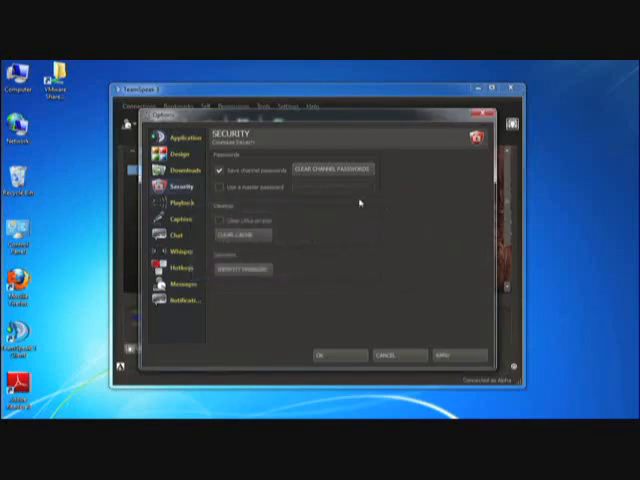
click(336, 168)
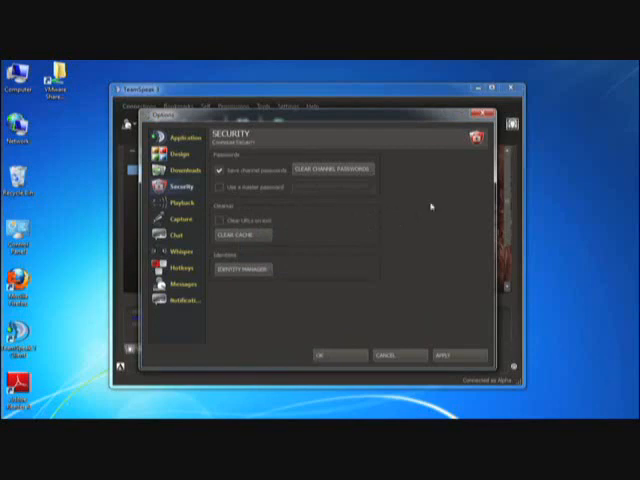
mouse_move(296, 210)
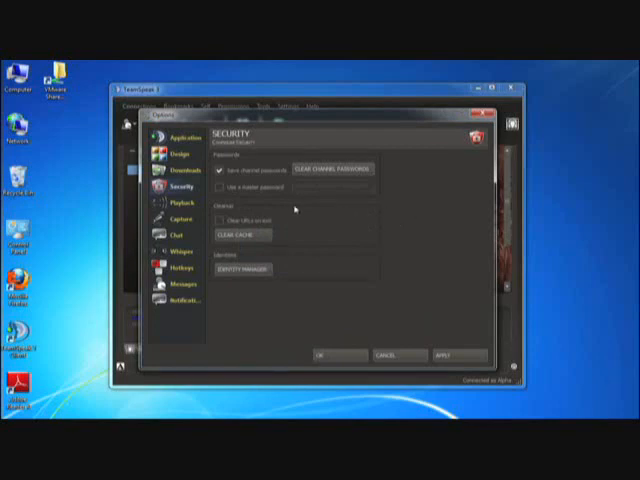
click(444, 356)
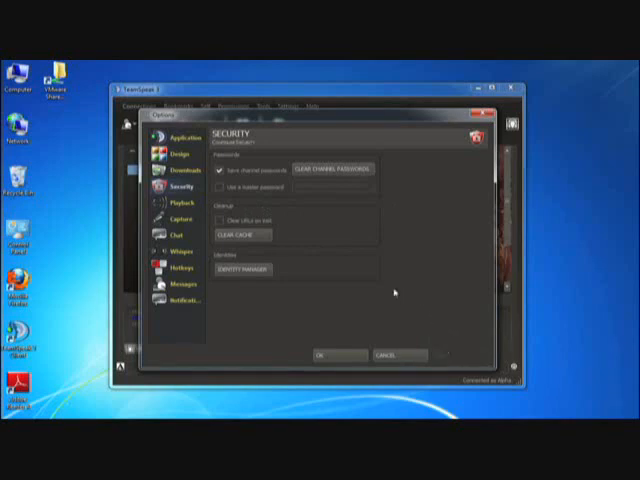
mouse_move(384, 276)
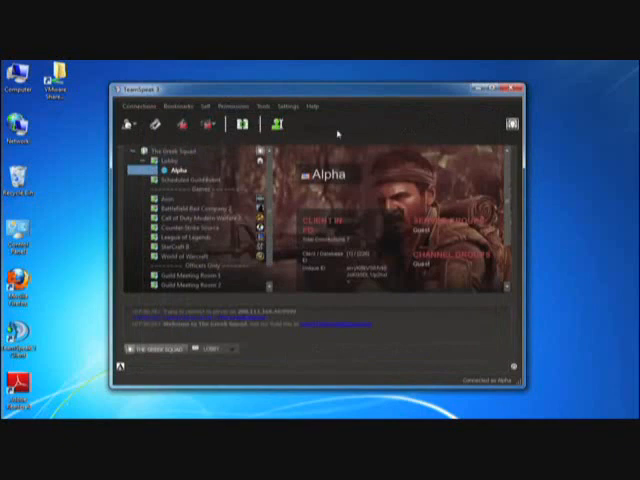
mouse_move(316, 122)
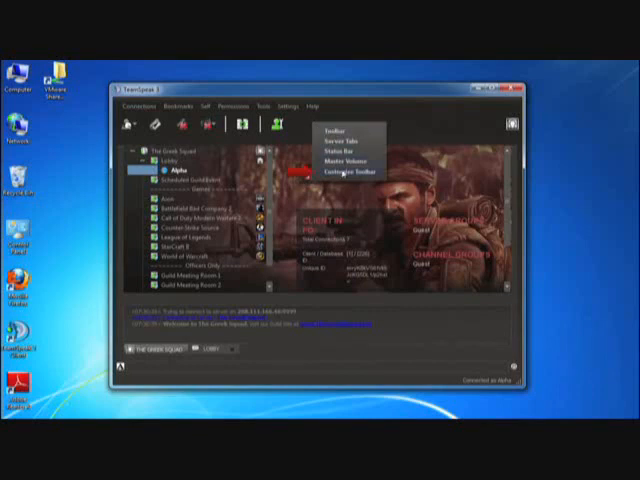
Step: Open the Customize Toolbar window from the toolbar's right-click menu
click(340, 172)
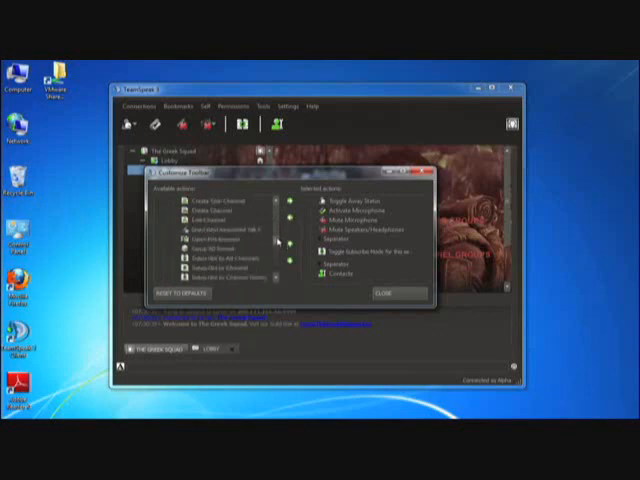
Step: Add the Disconnect action from the available actions to the current toolbar
scroll(down, 3)
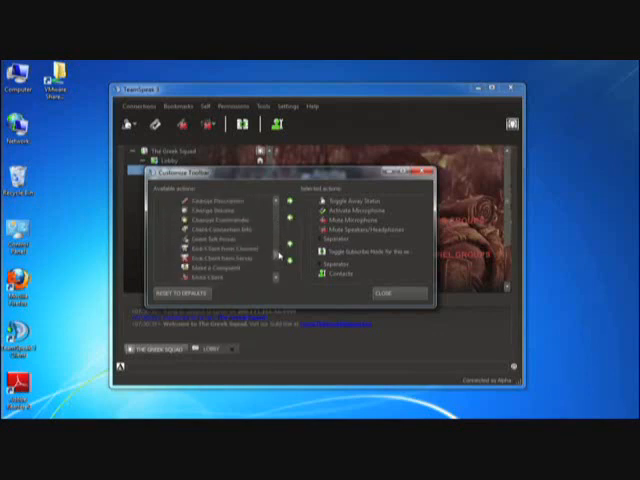
scroll(down, 3)
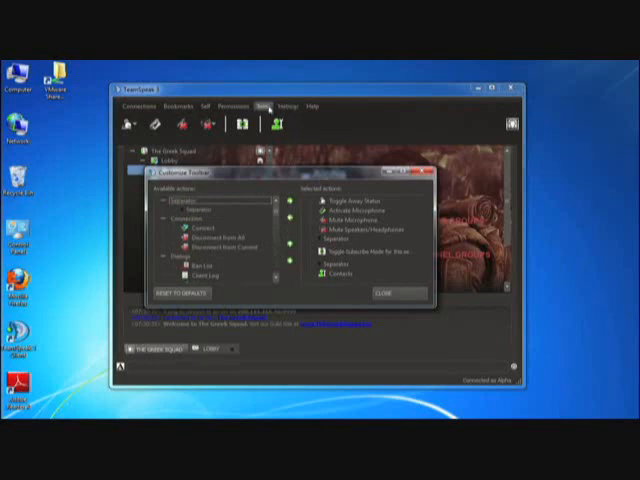
mouse_move(338, 144)
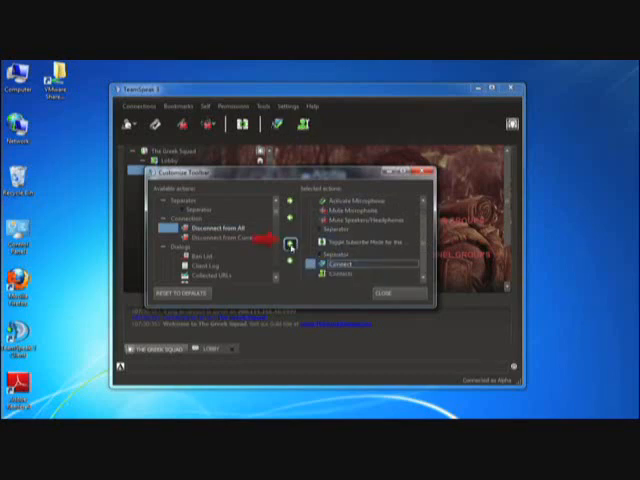
click(292, 248)
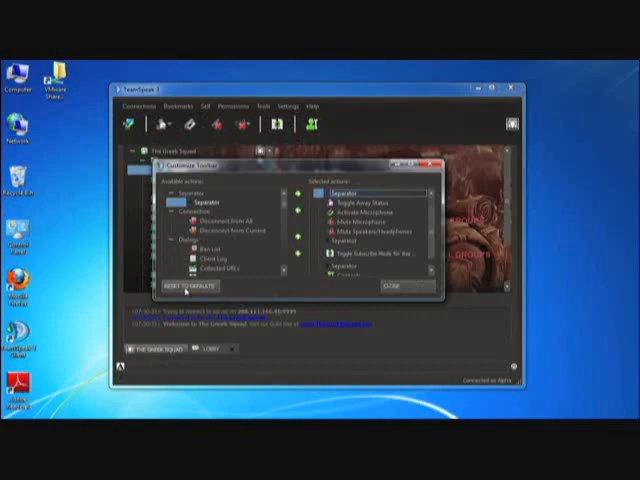
mouse_move(332, 292)
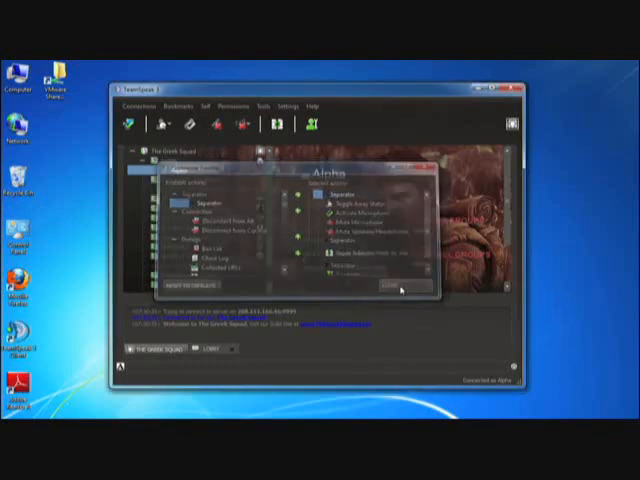
Step: Reopen the client options from Settings and switch to the Design page
click(288, 108)
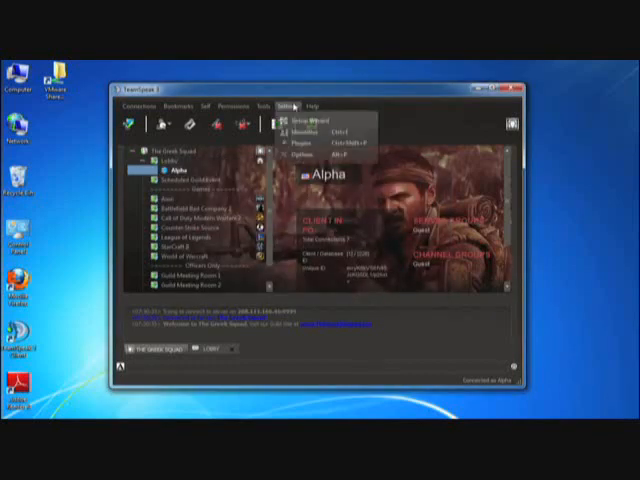
click(292, 104)
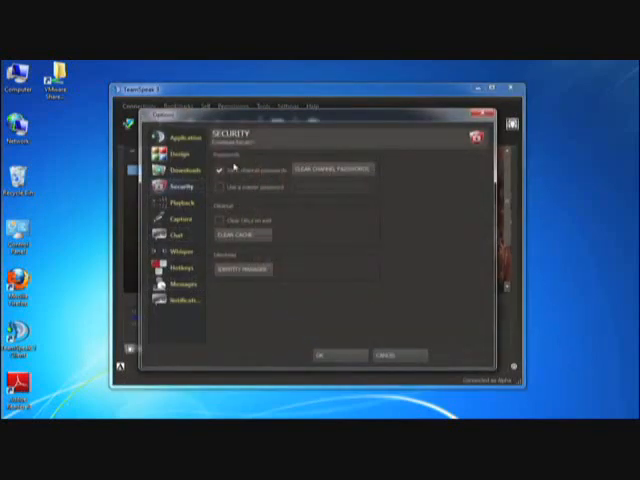
click(178, 152)
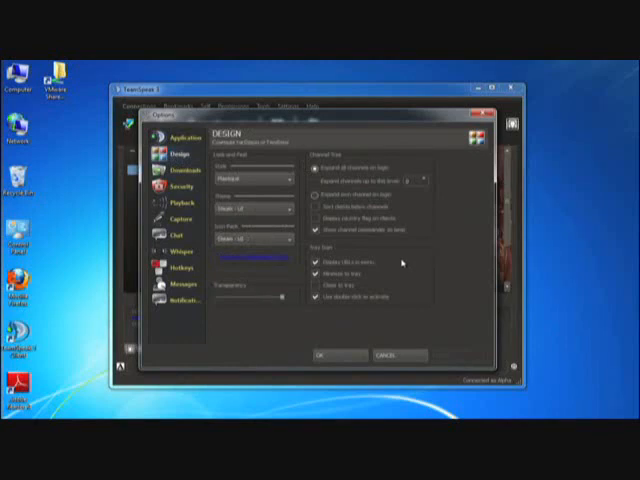
mouse_move(476, 244)
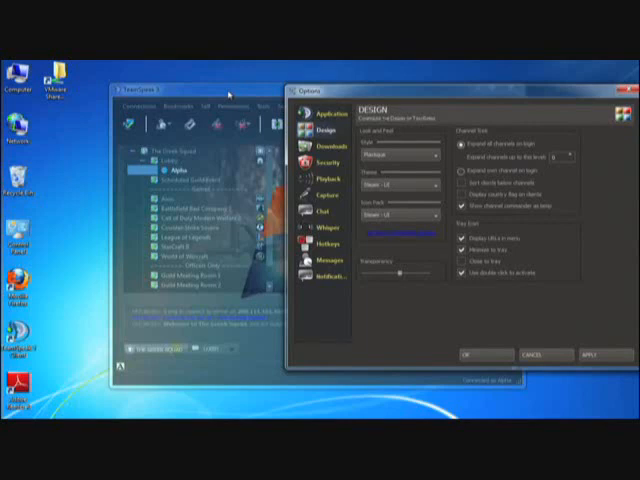
mouse_move(340, 240)
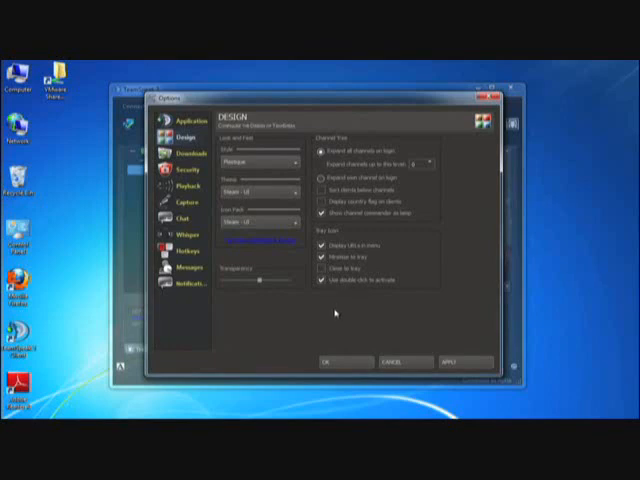
mouse_move(244, 316)
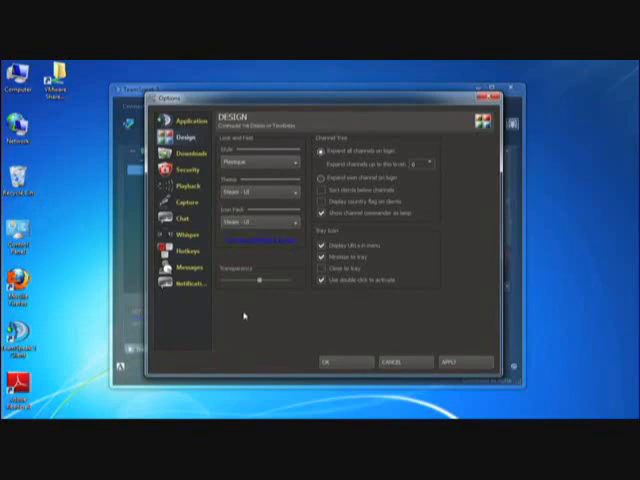